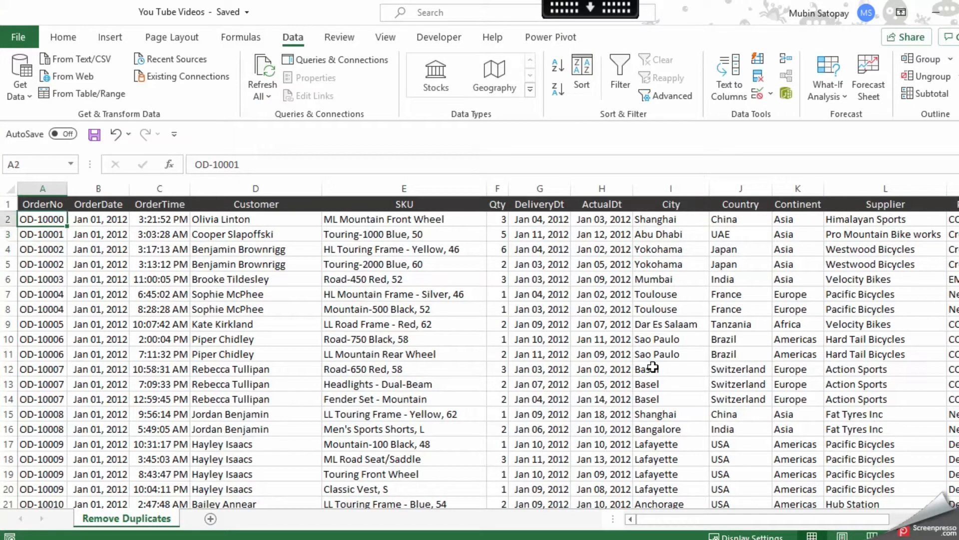
left_click(98, 219)
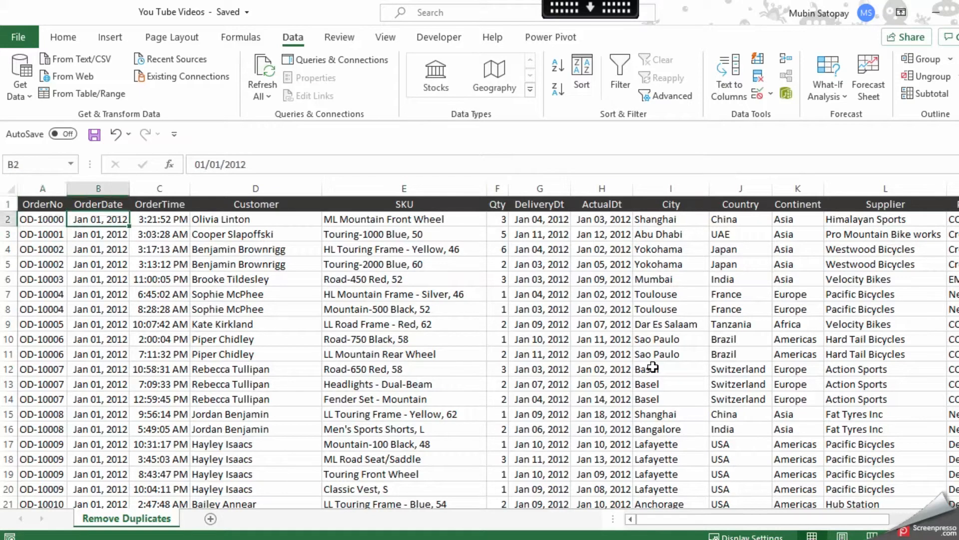
mouse_move(251, 386)
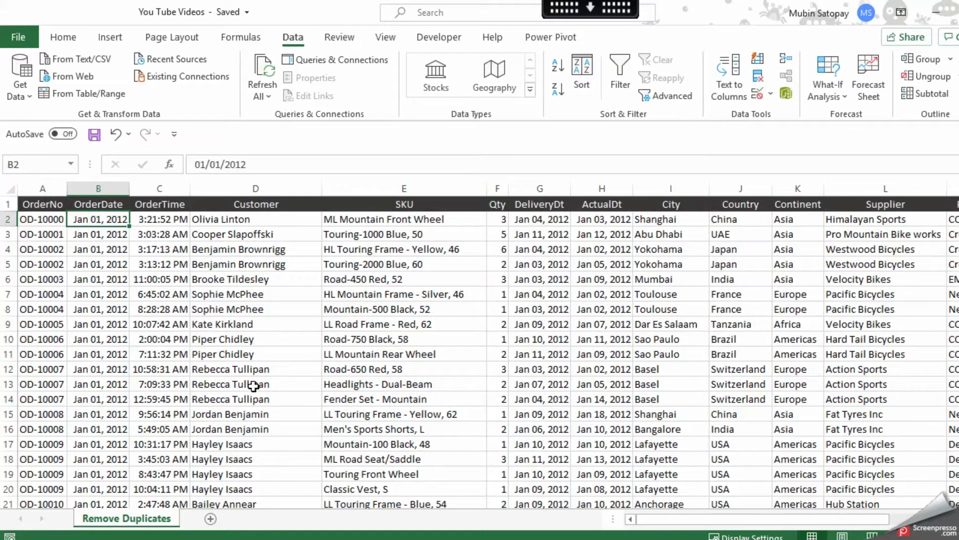
scroll("down", 3)
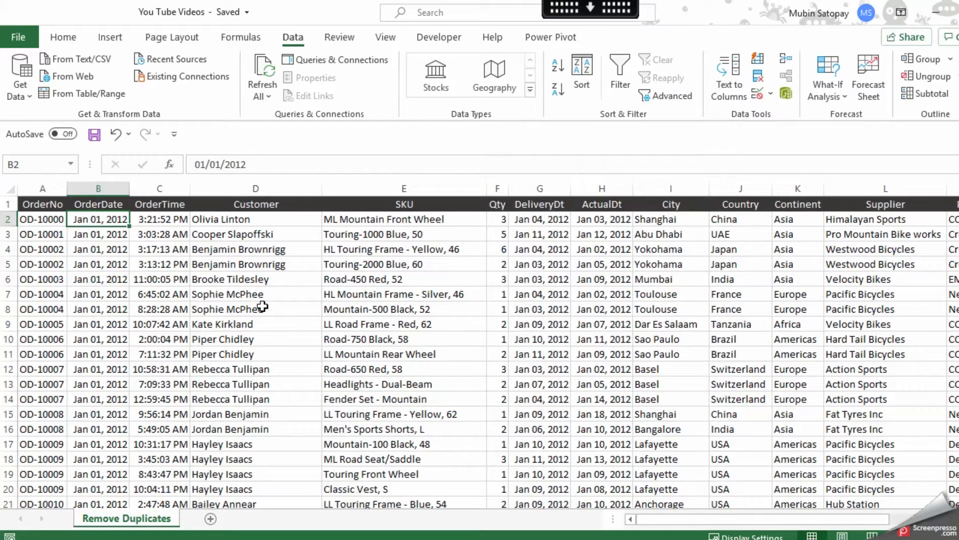
left_click(255, 294)
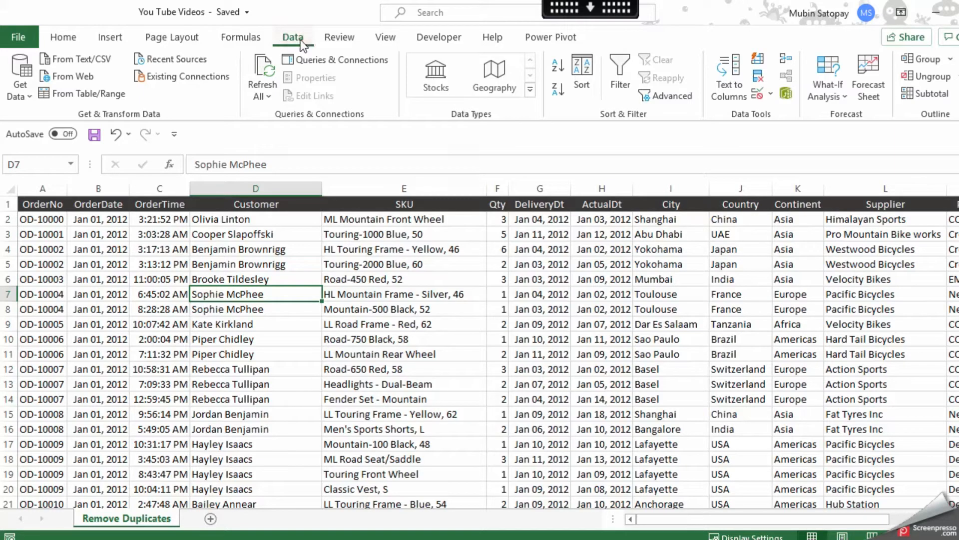
left_click(62, 37)
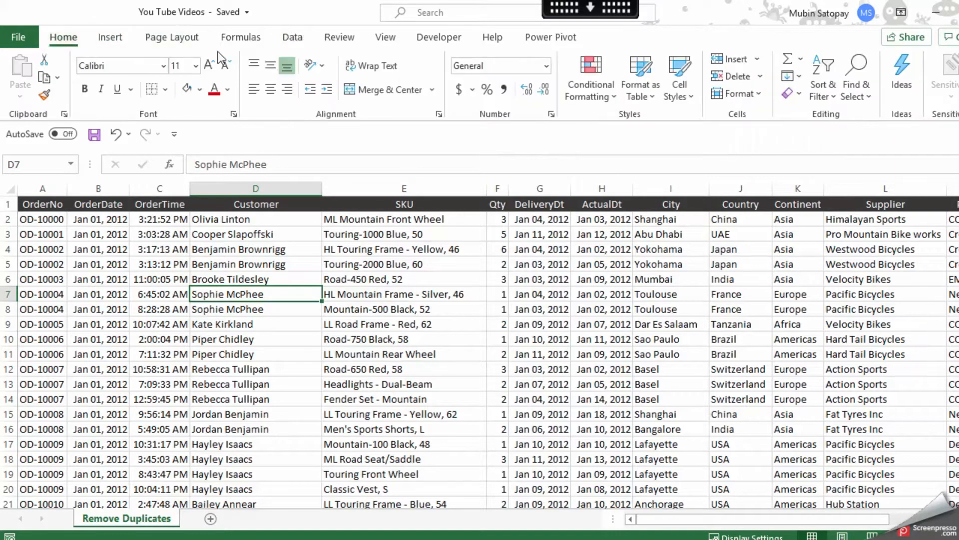
left_click(292, 37)
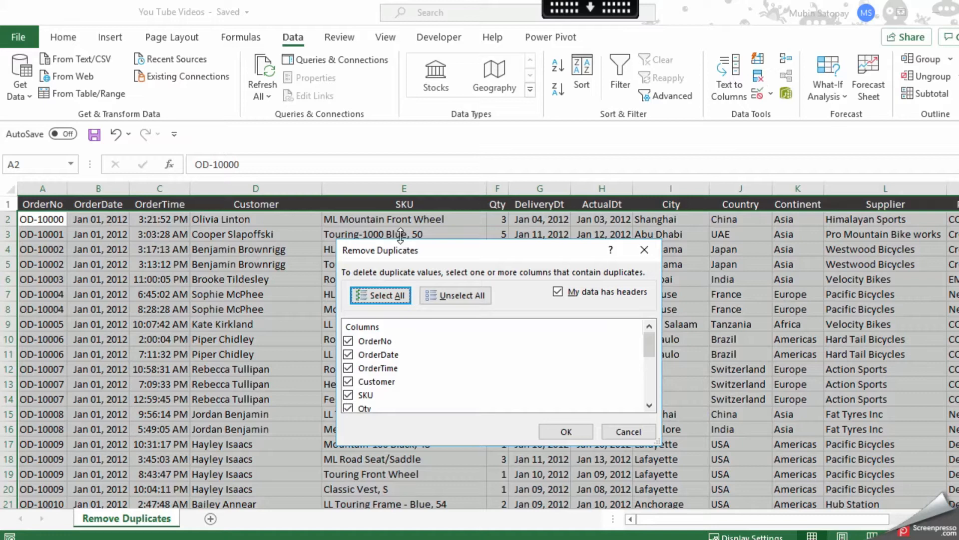
mouse_move(455, 421)
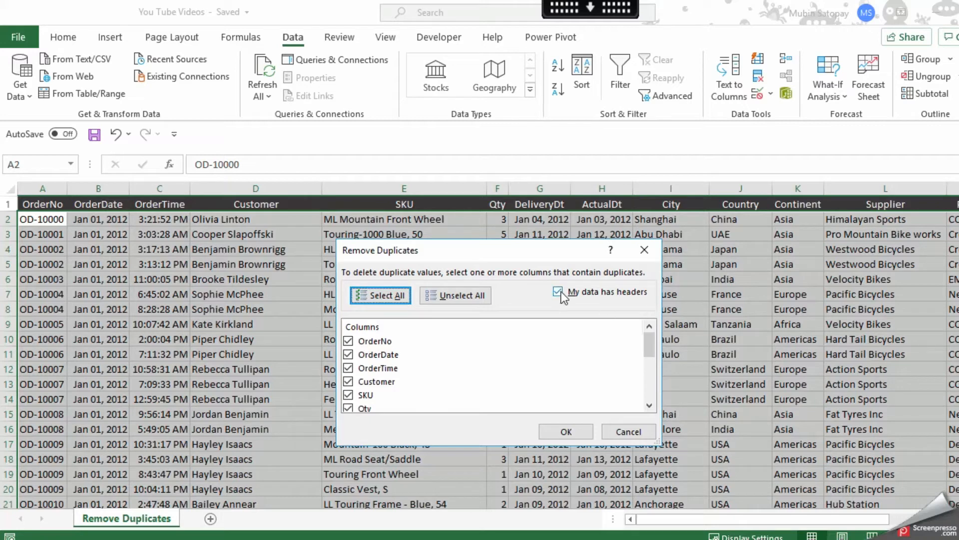
- Run Remove Duplicates across all columns with headers kept, finding no duplicate rows
left_click(557, 292)
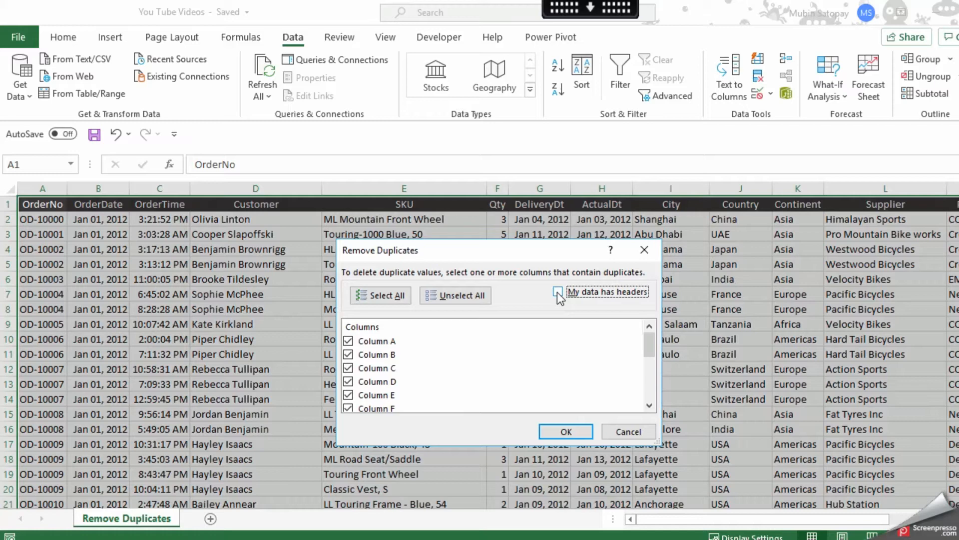
left_click(558, 291)
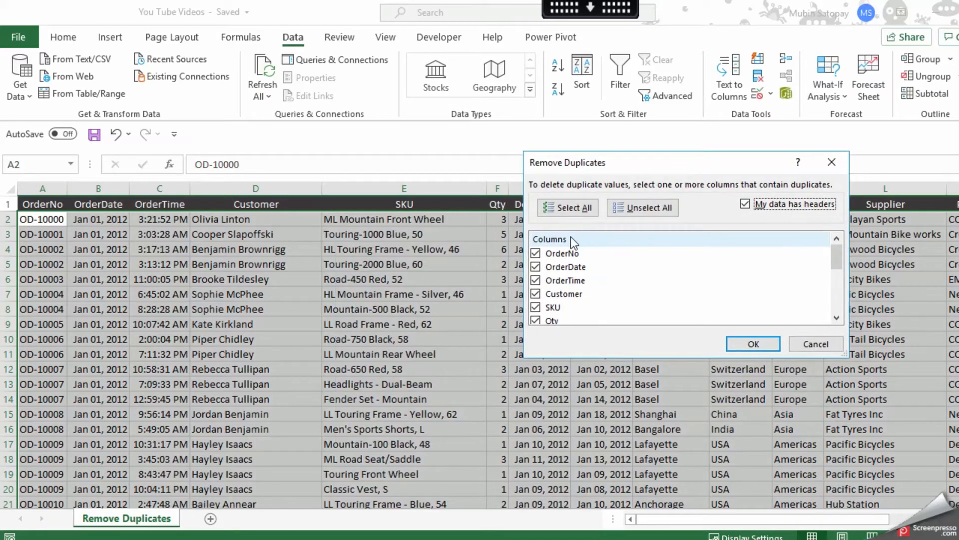
mouse_move(706, 302)
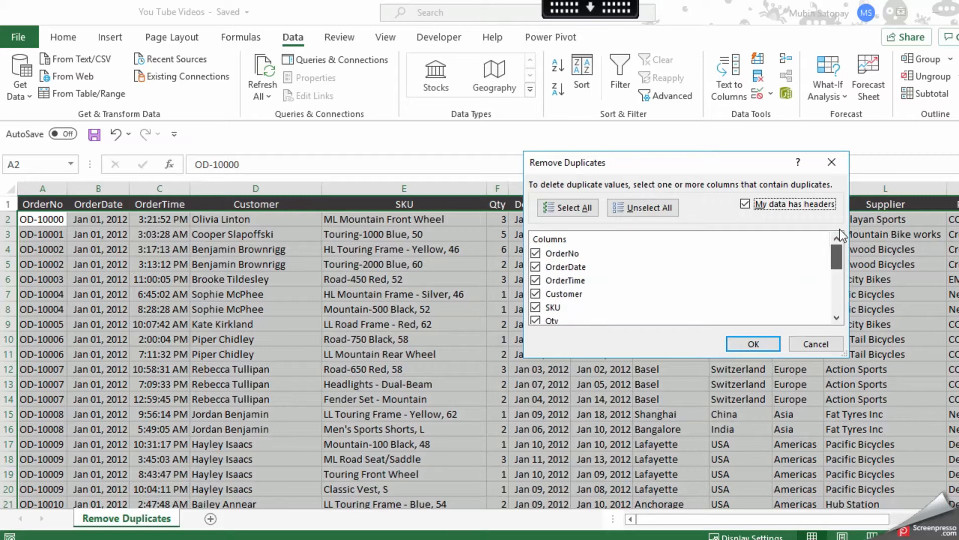
left_click(751, 343)
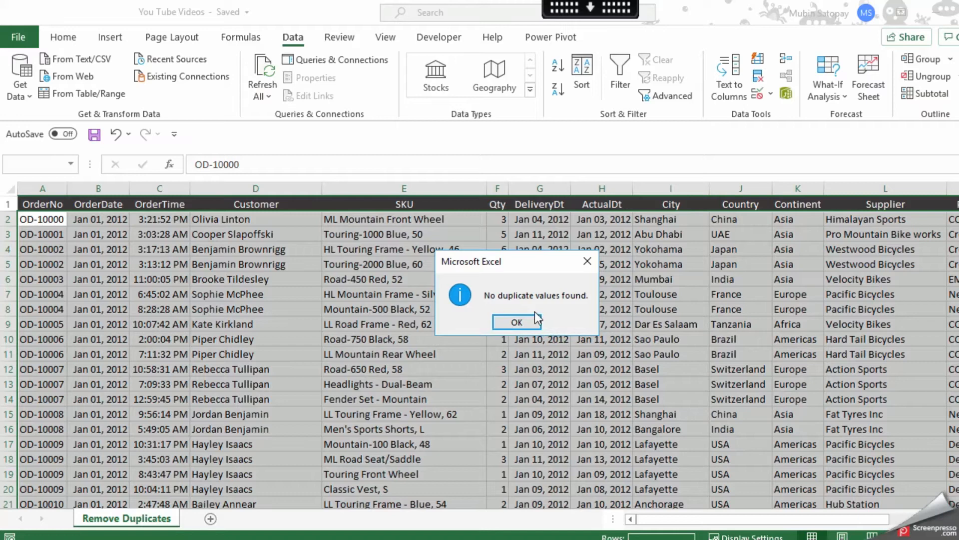
left_click(515, 322)
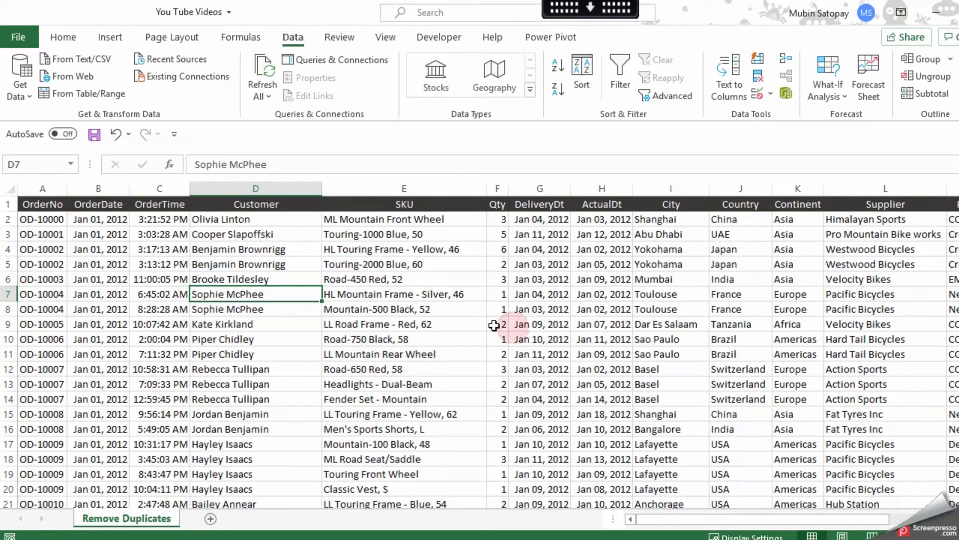
- Remove duplicates comparing only the Customer column, leaving 3,355 unique rows
left_click(10, 218)
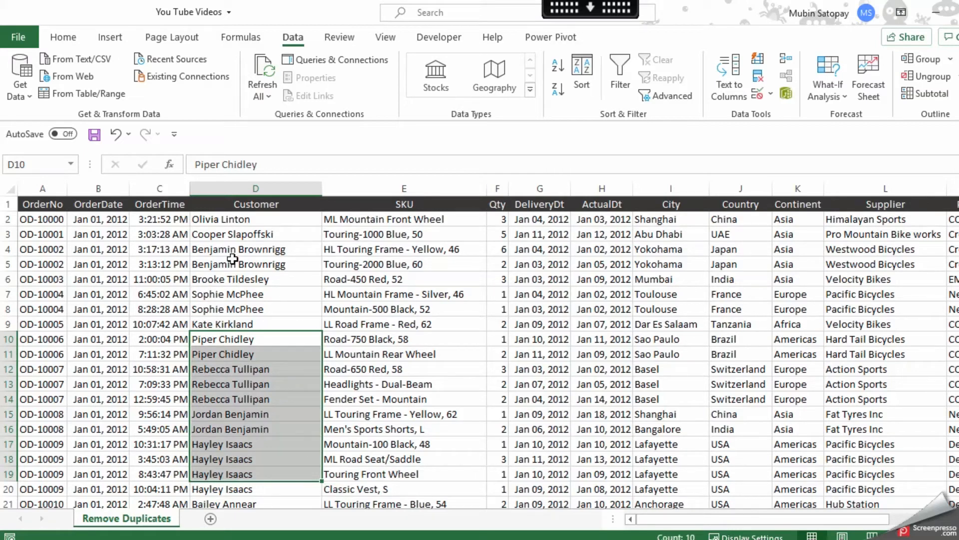
left_click(42, 204)
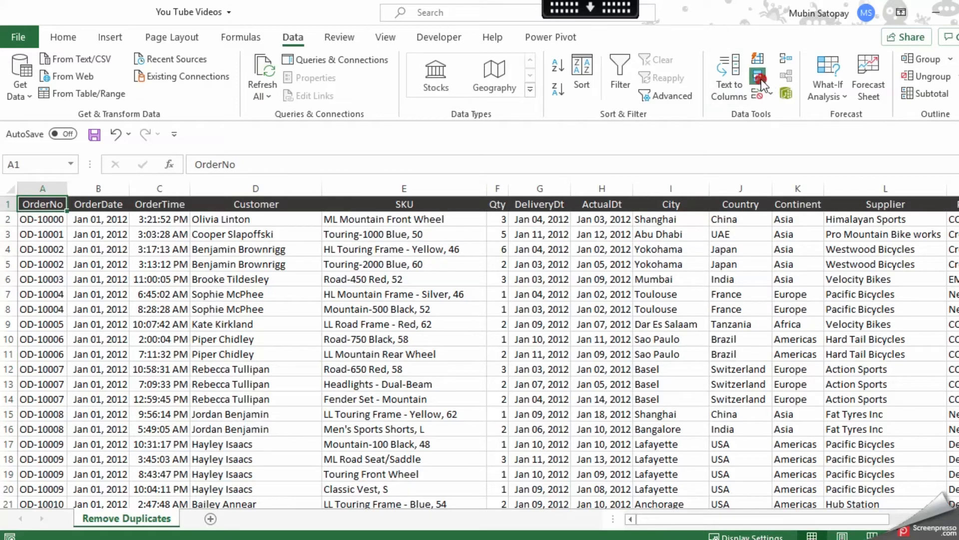
left_click(762, 76)
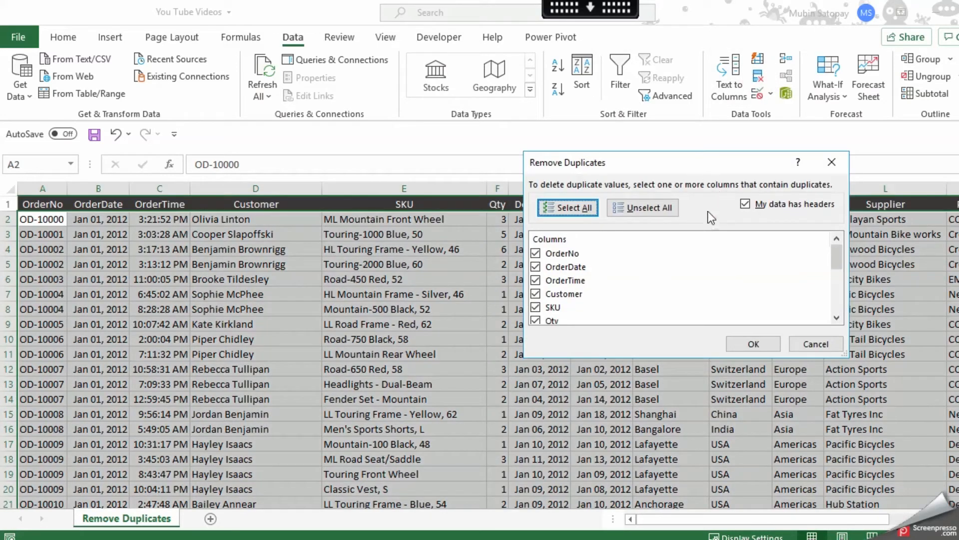
left_click(643, 208)
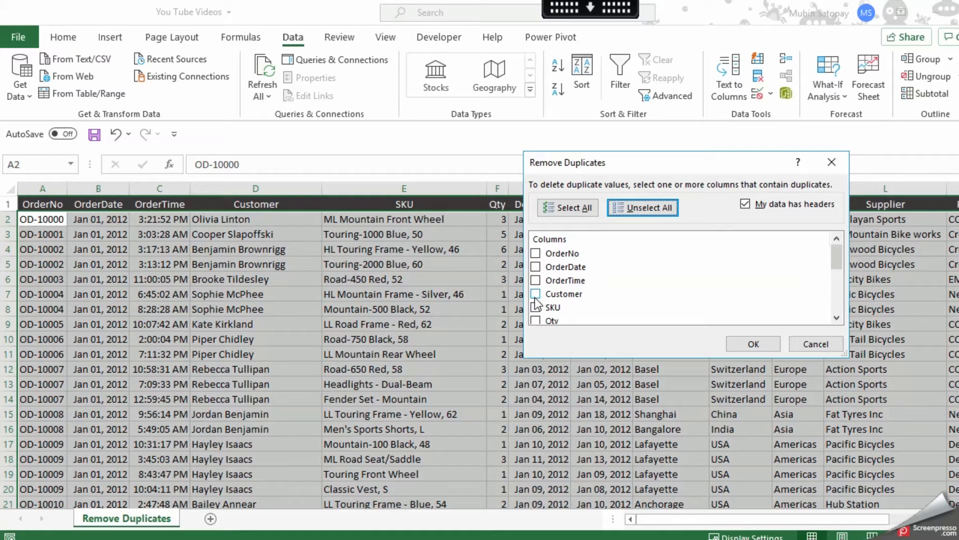
left_click(751, 343)
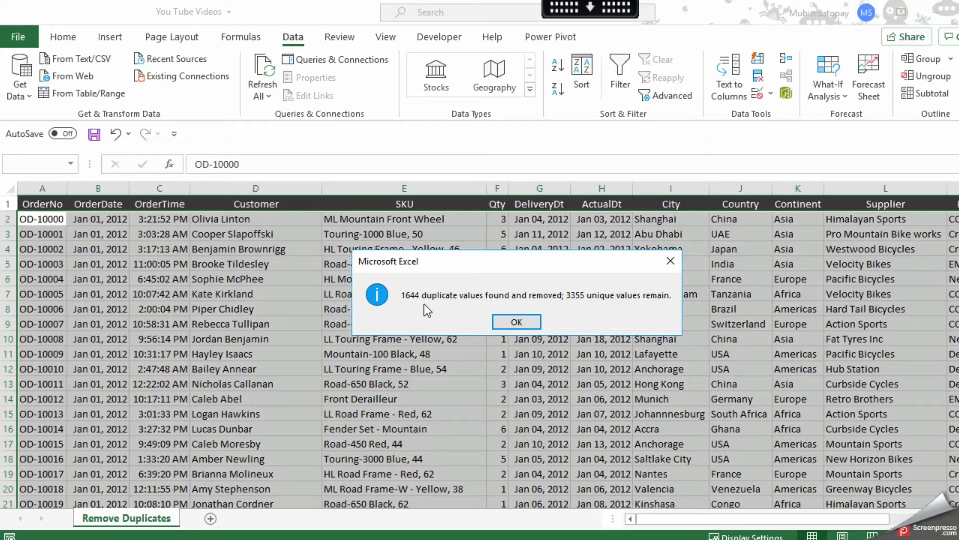
mouse_move(557, 309)
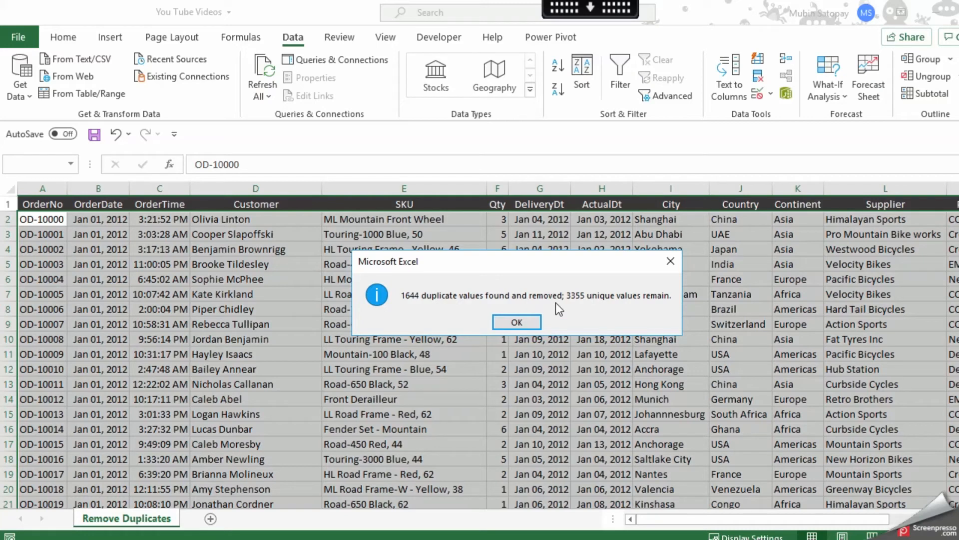
mouse_move(601, 312)
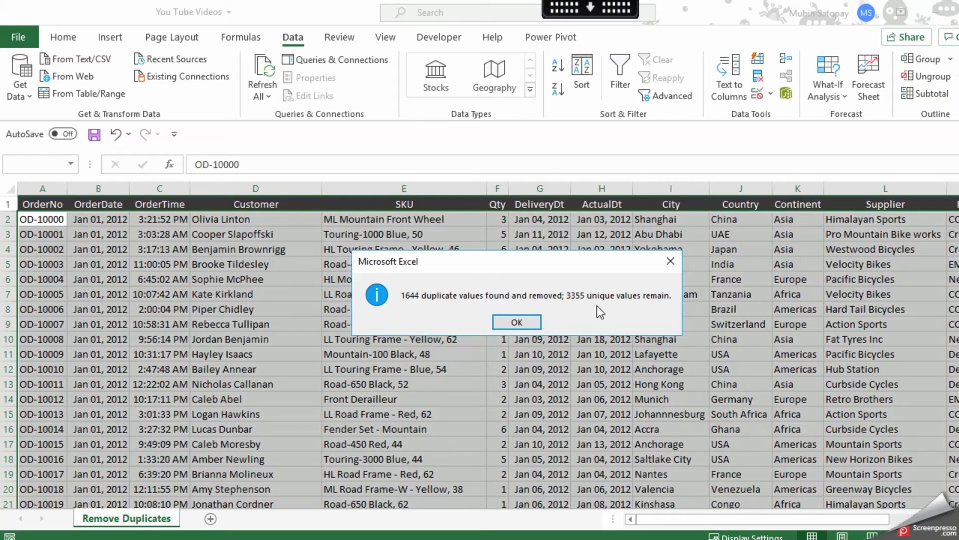
left_click(517, 322)
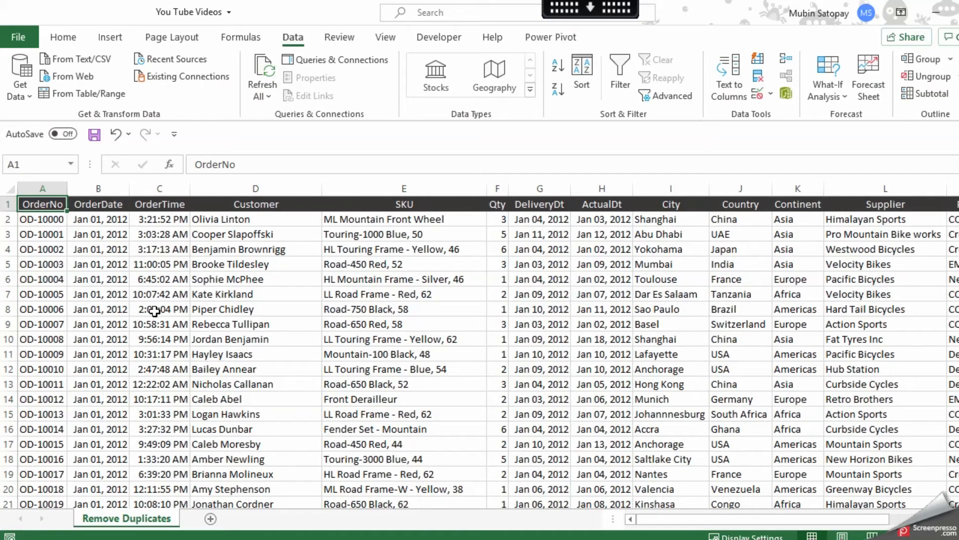
mouse_move(171, 306)
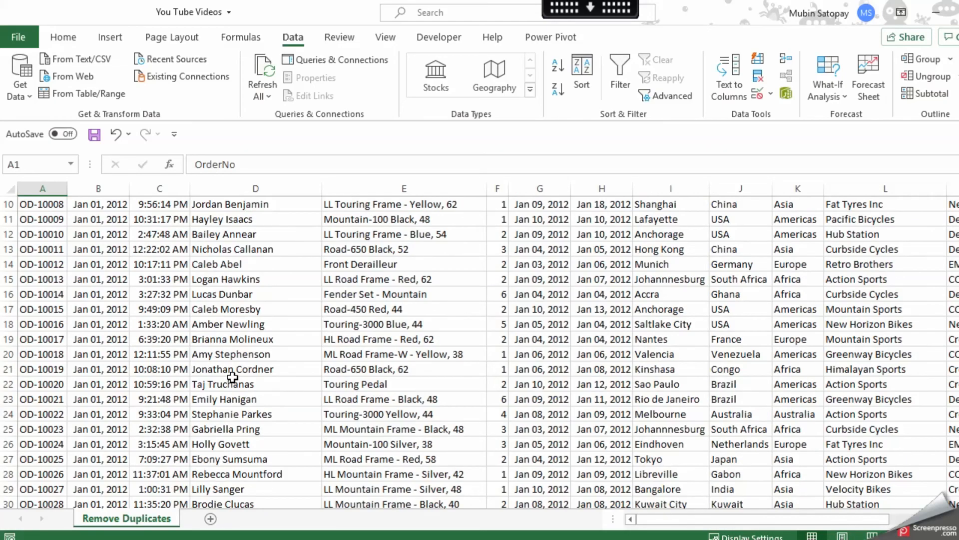
scroll("down", 3)
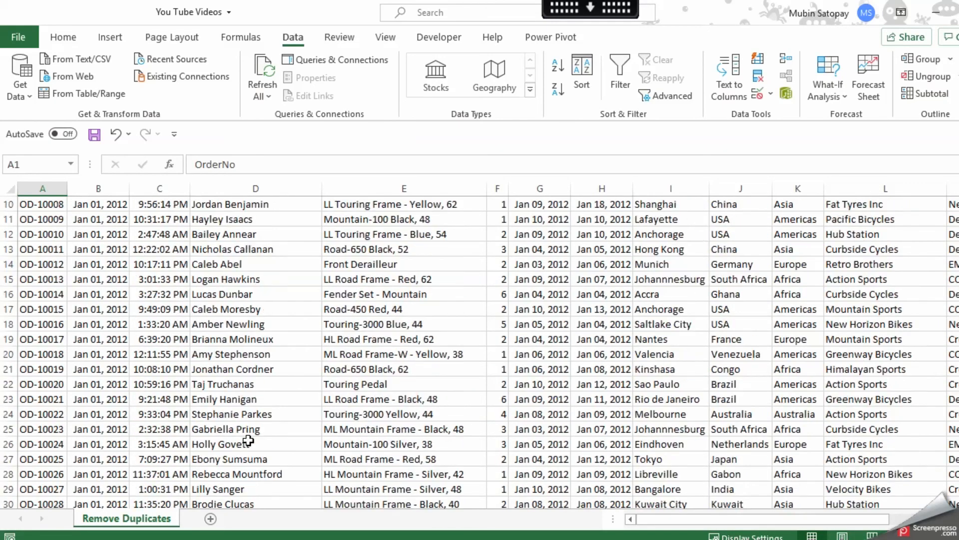
scroll("up", 3)
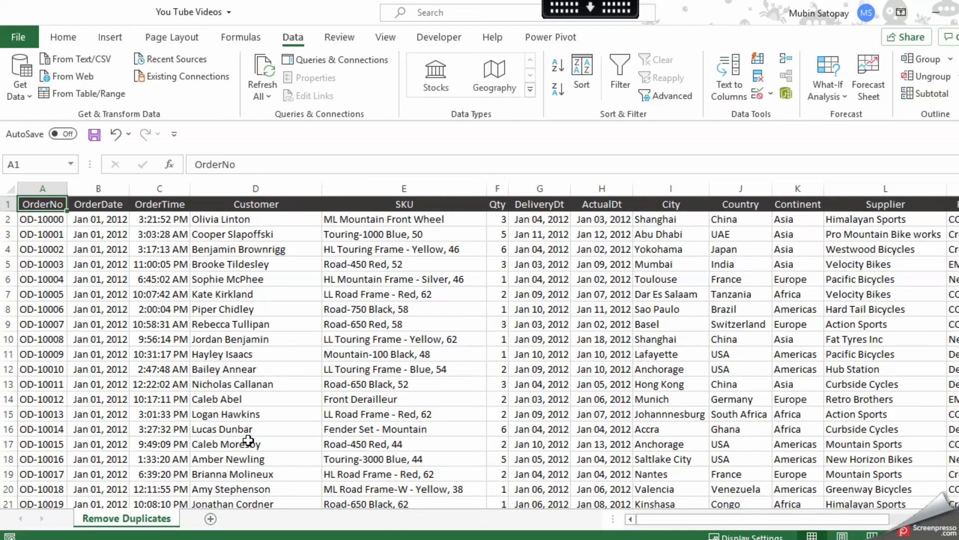